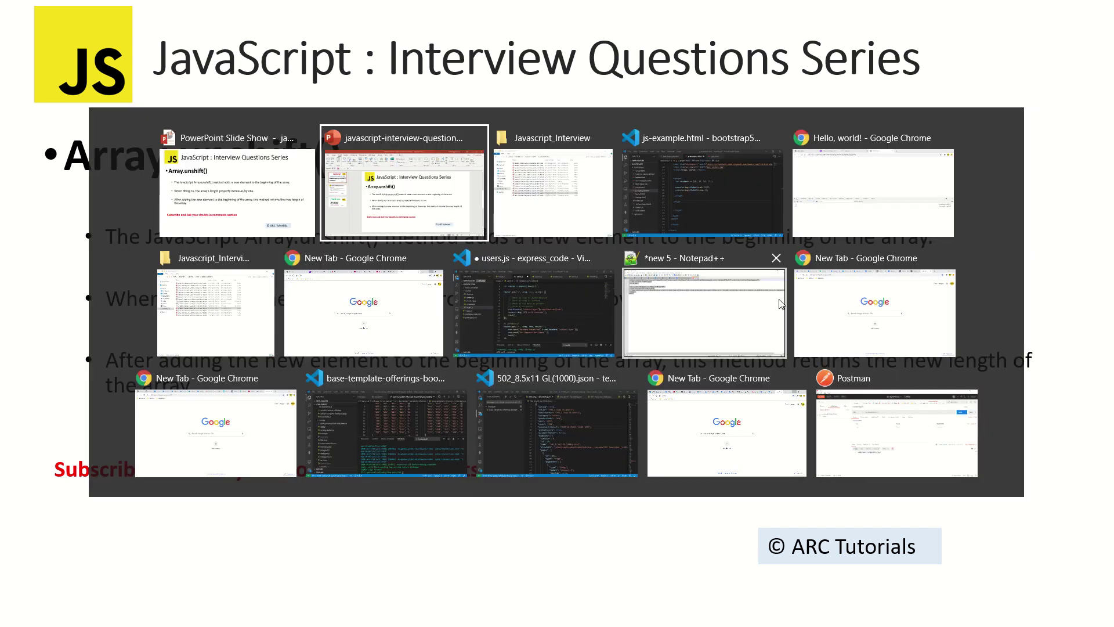
- Switch from the unshift slide back to the js-example.html editor window
left_click(689, 192)
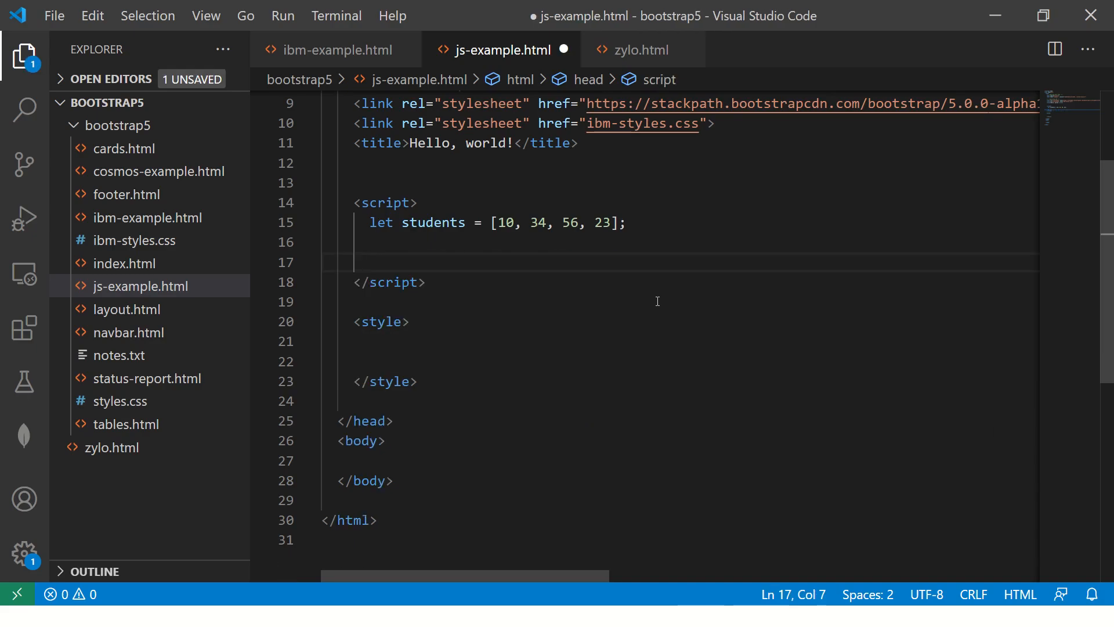
- Add console.log(students.unshift(67)) and console.log(students) below the array, save, and head to the browser
key("ctrl+s")
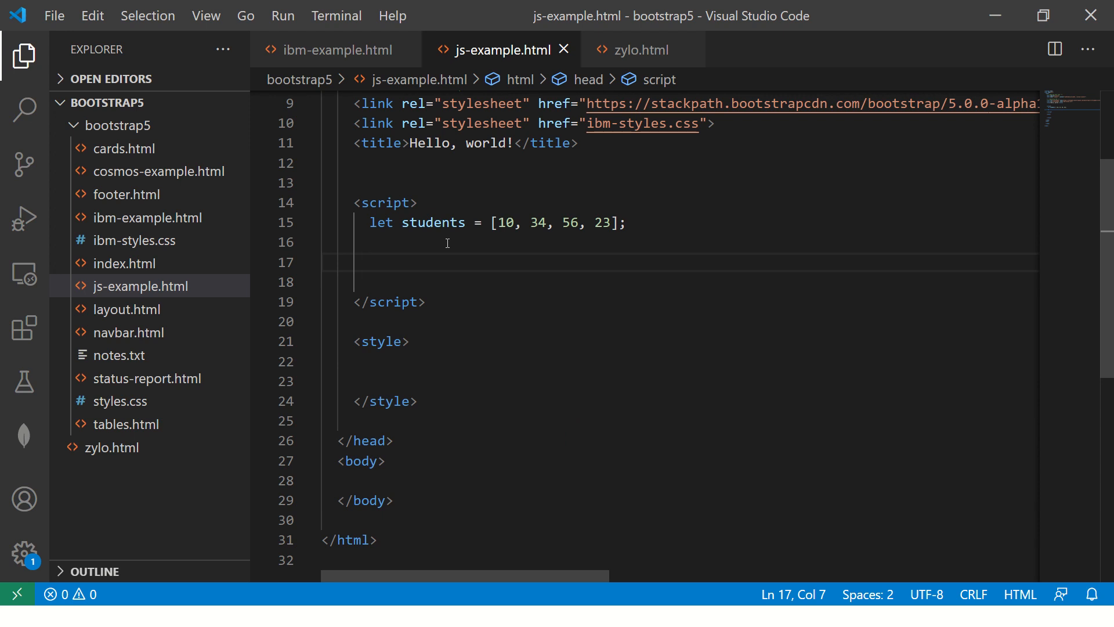
type("console.log(students")
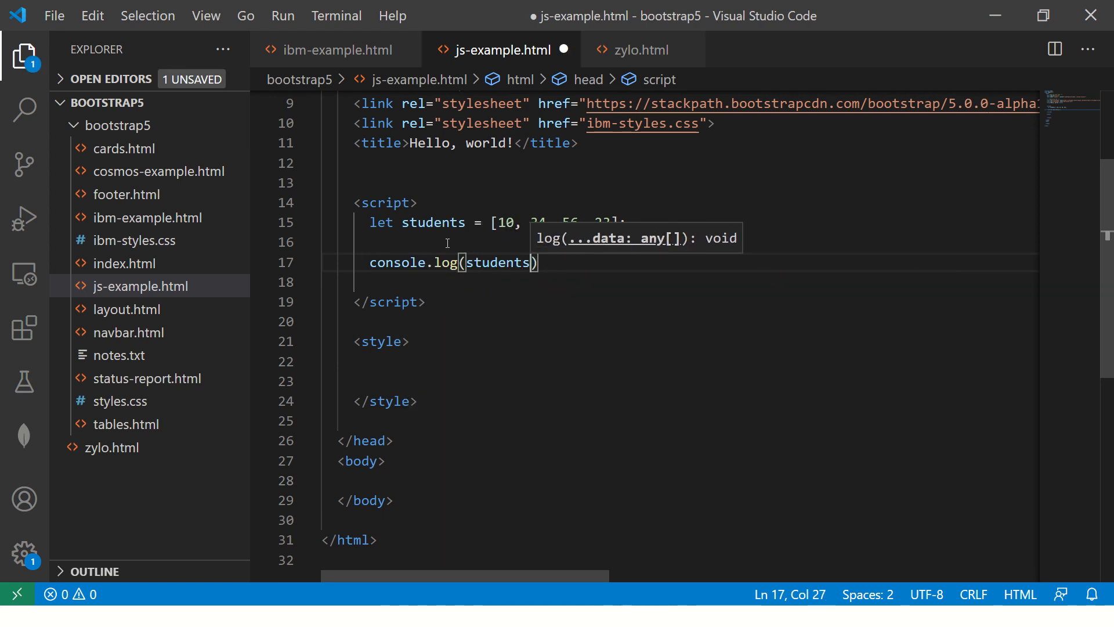
type(".unshift(")
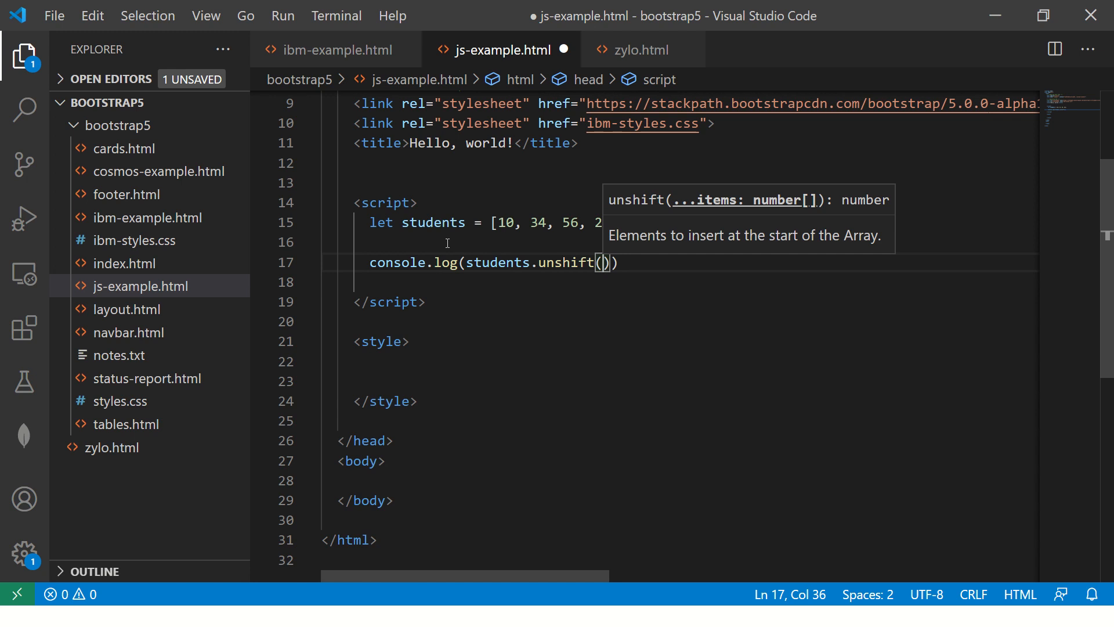
type("67")
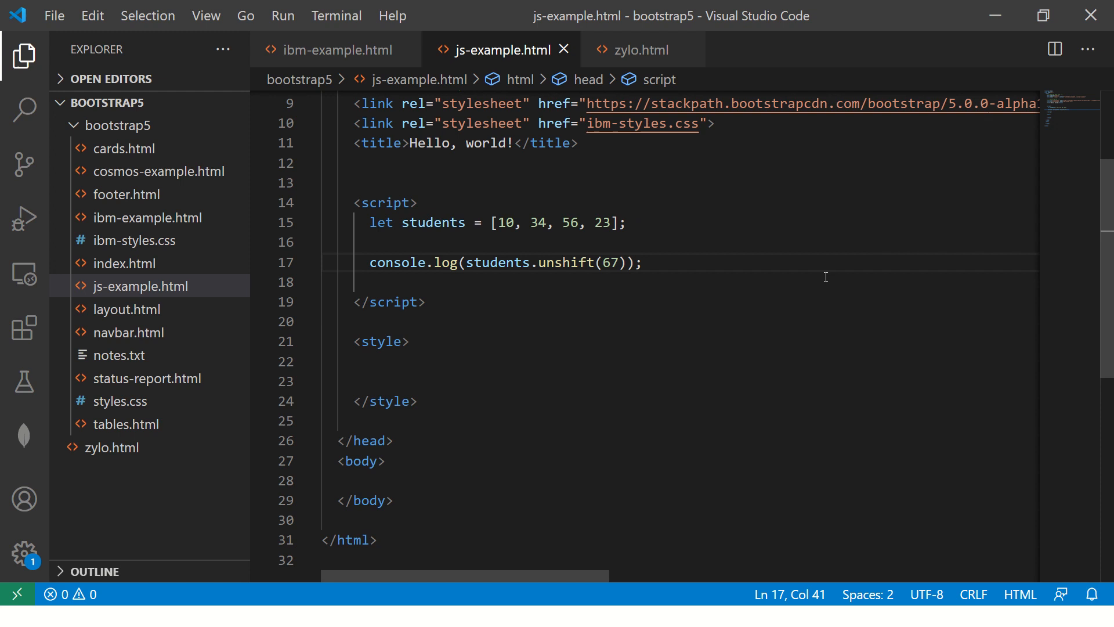
type("console.log")
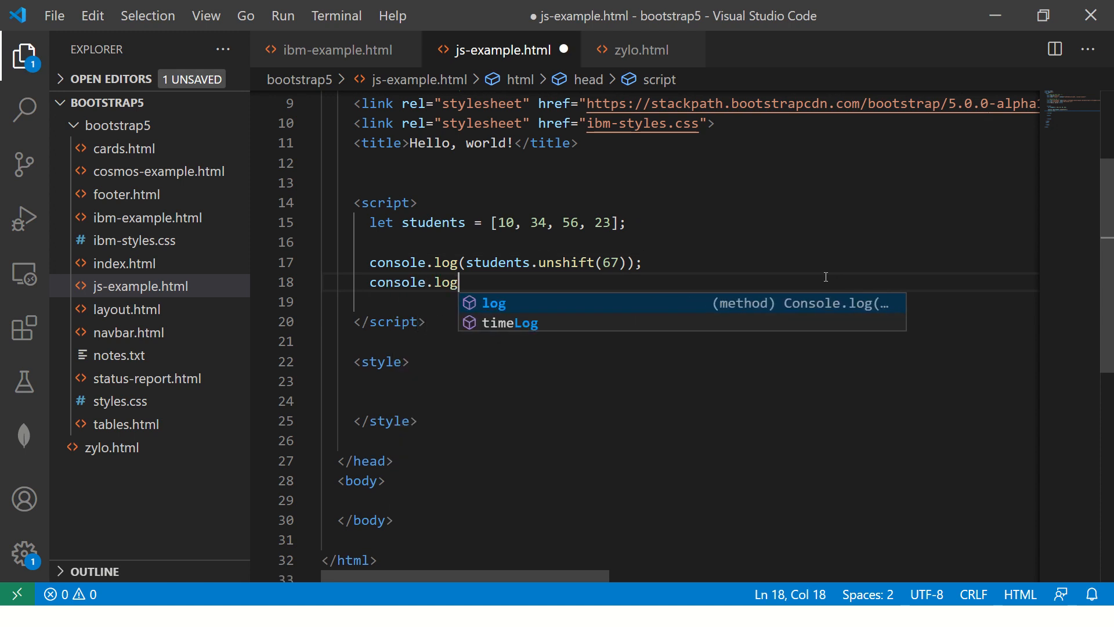
type("(std")
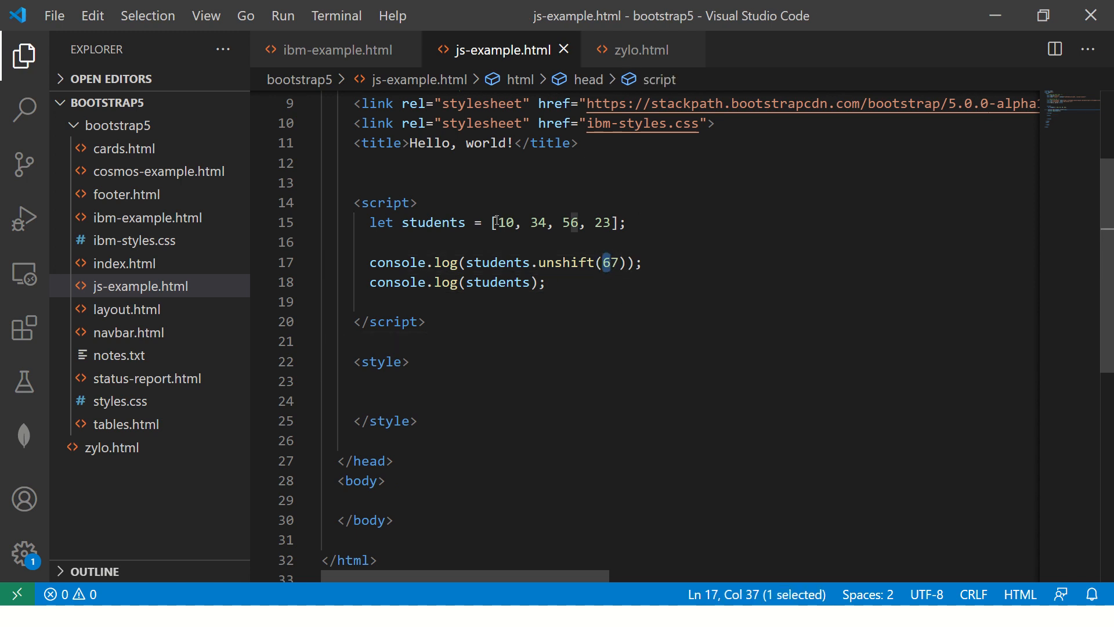
left_click(547, 282)
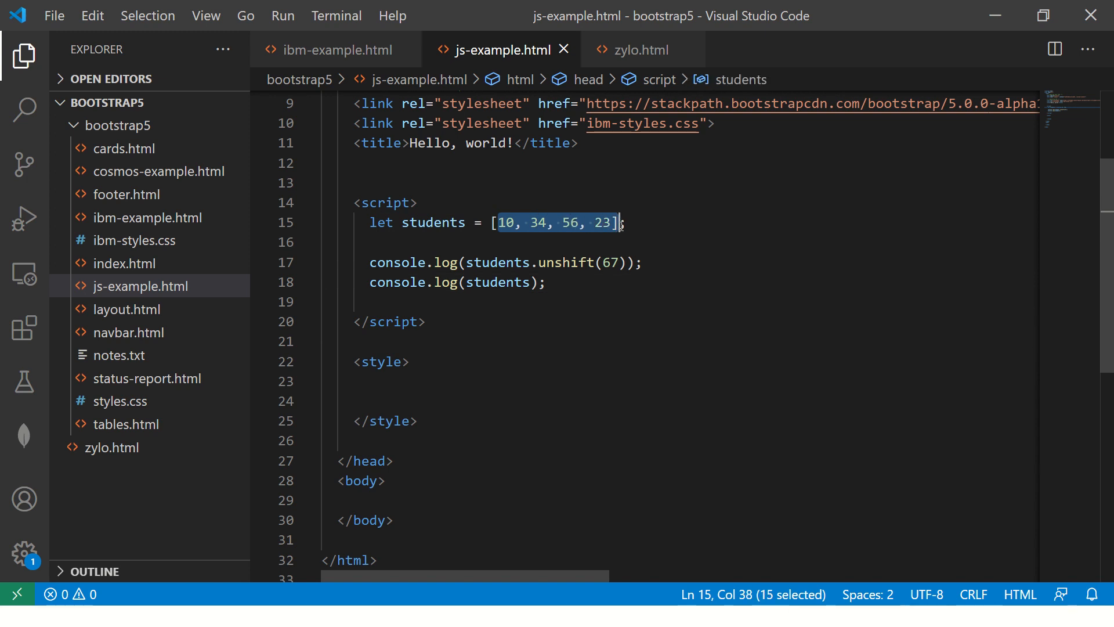
key("alt+tab")
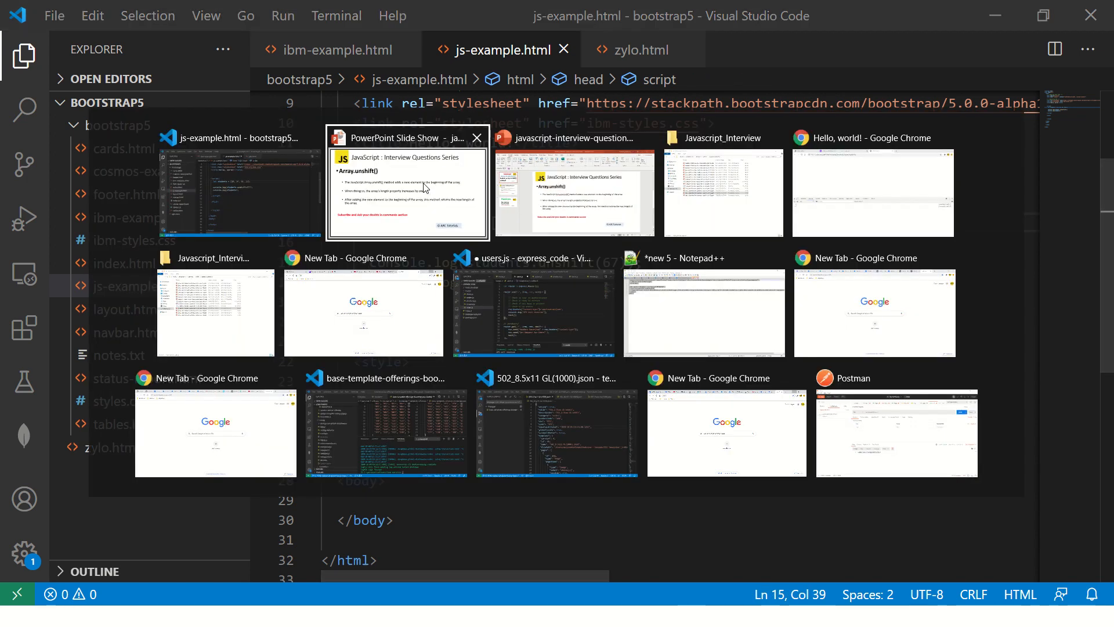
- Start a third console.log(students...) line in the script
left_click(872, 192)
type("c")
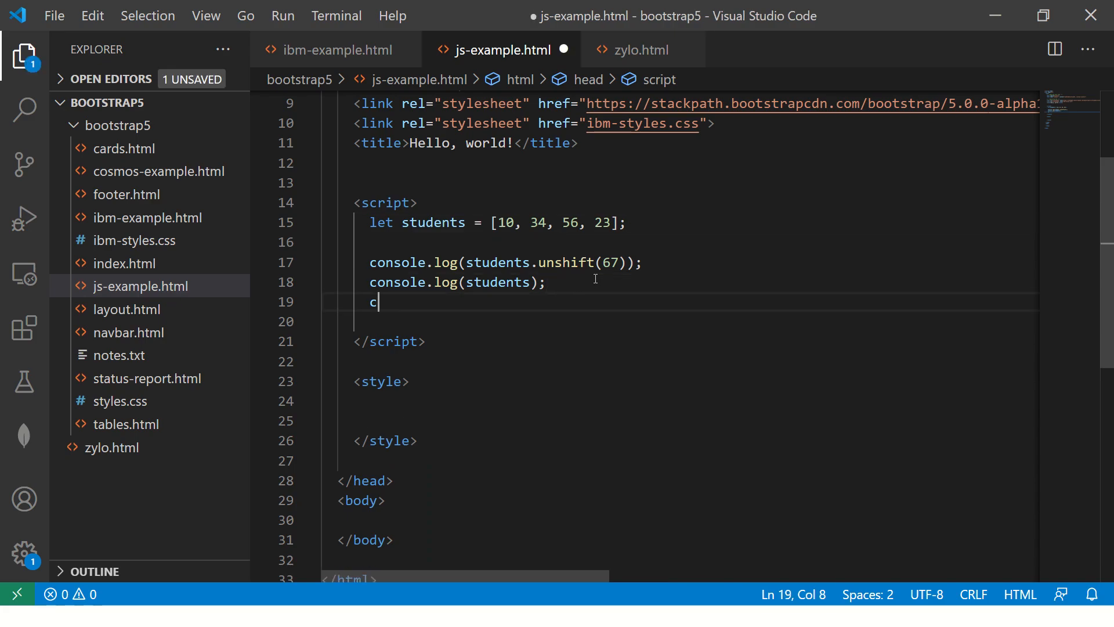
type("onsole.log(st")
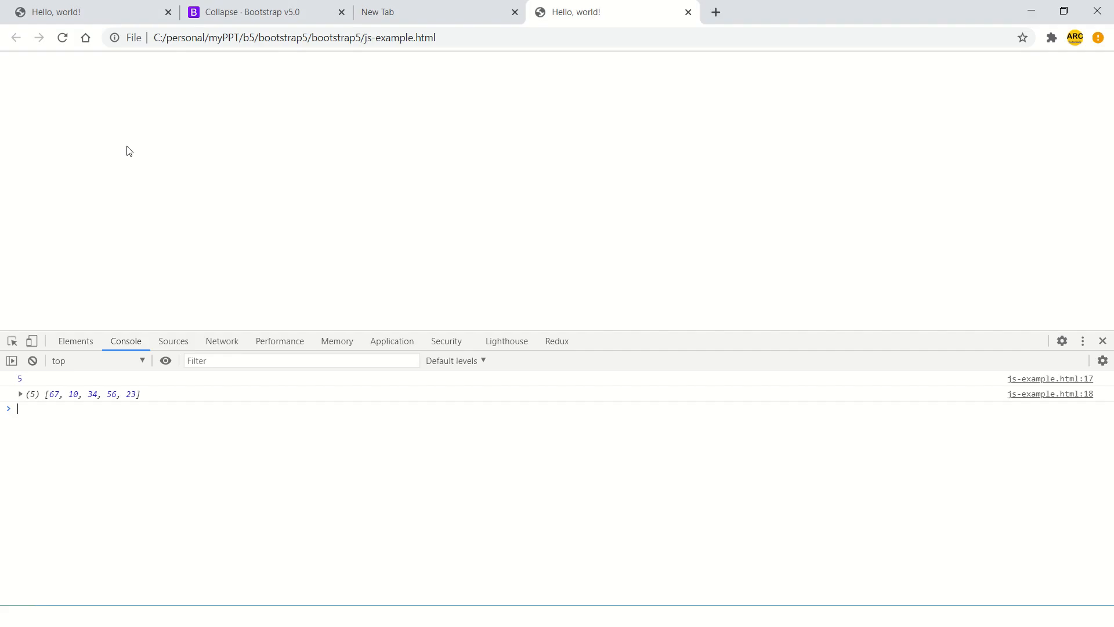
- Reload the page so the console also logs students.length as 5
key("Return")
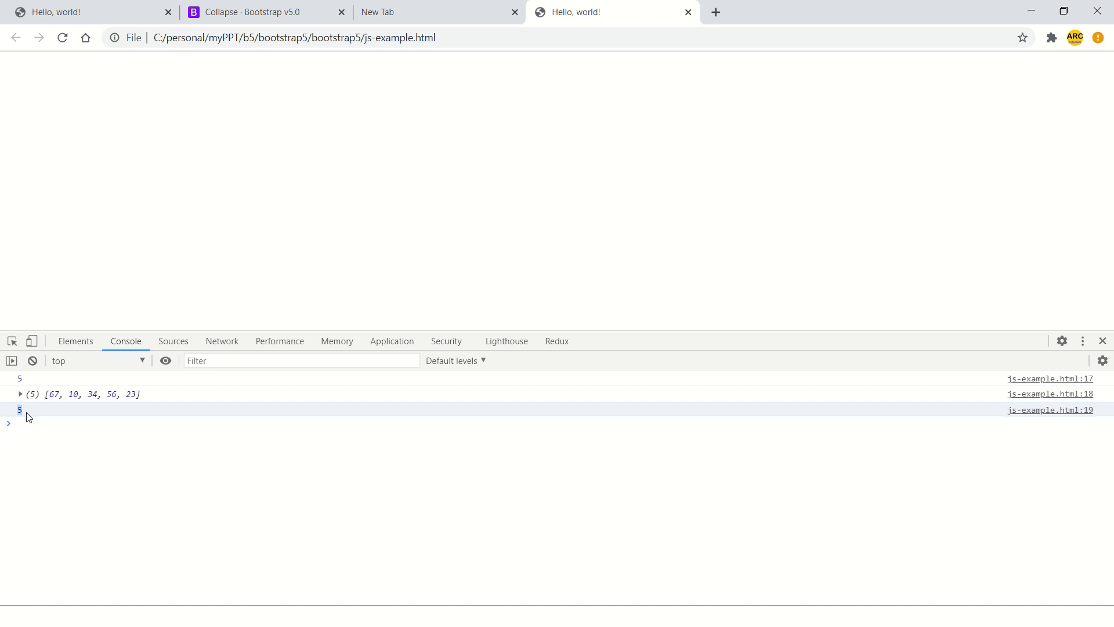
left_click(9, 393)
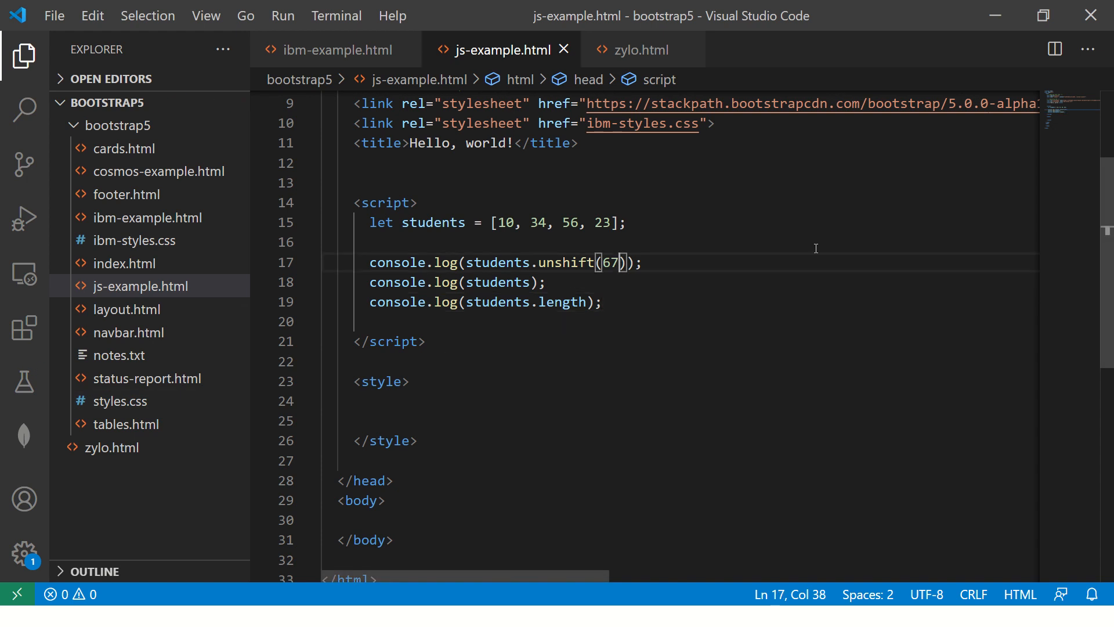
- Wrap the unshift argument as a two-value array so students becomes [Array(2), 10, 34, 56, 23]
type("[")
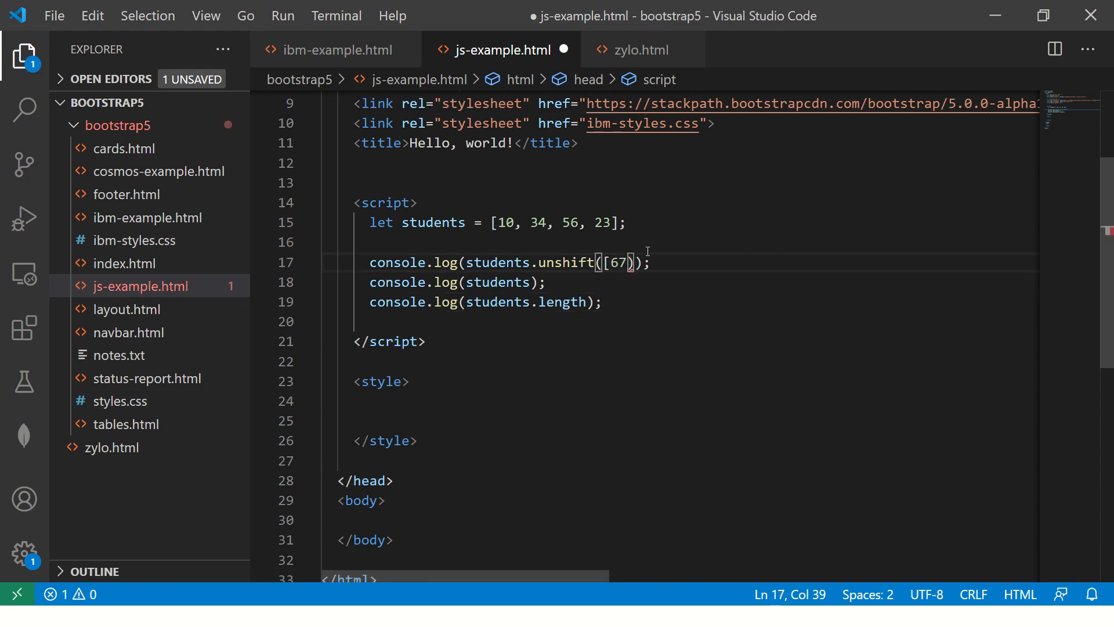
type(",")
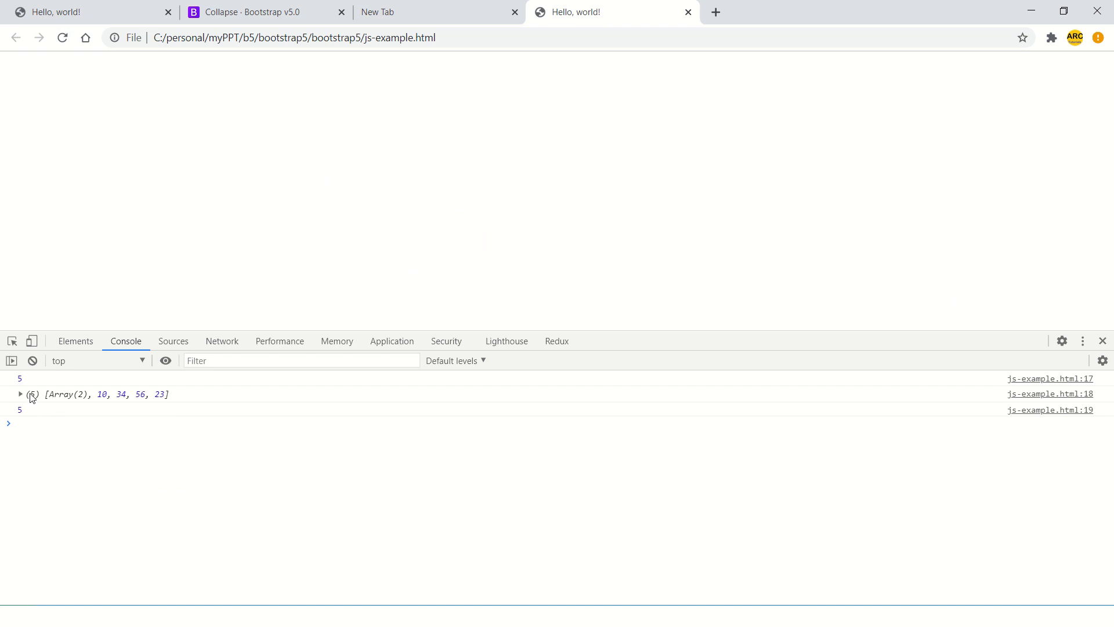
- Inspect the console lines showing unshift(67, 787) returning 6 and [67, 787, 10, 34, 56, 23]
left_click(21, 394)
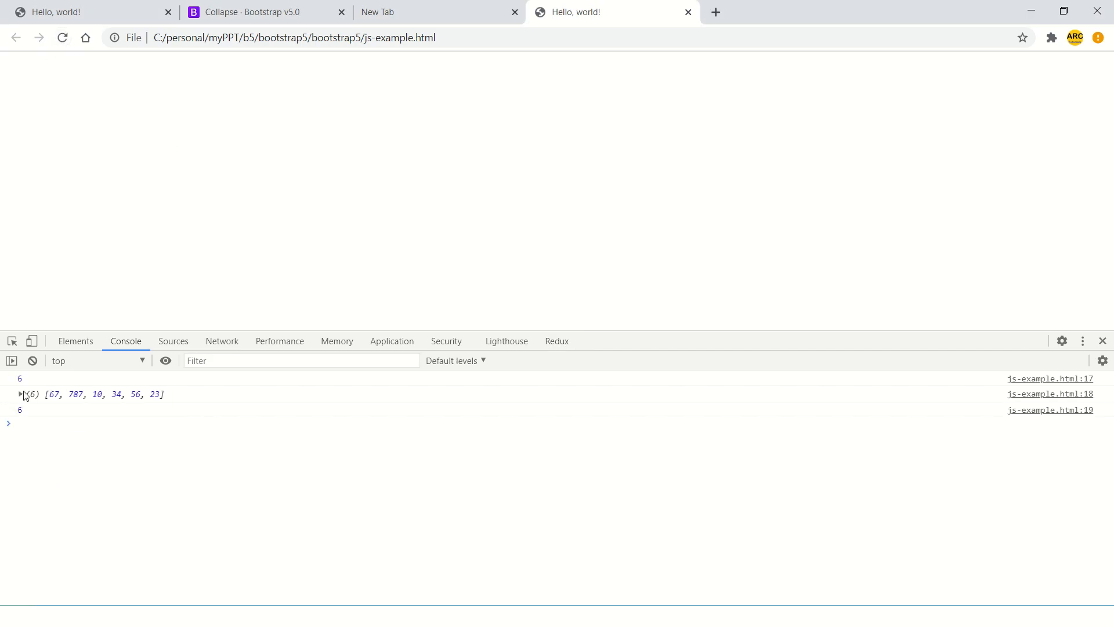
left_click(10, 394)
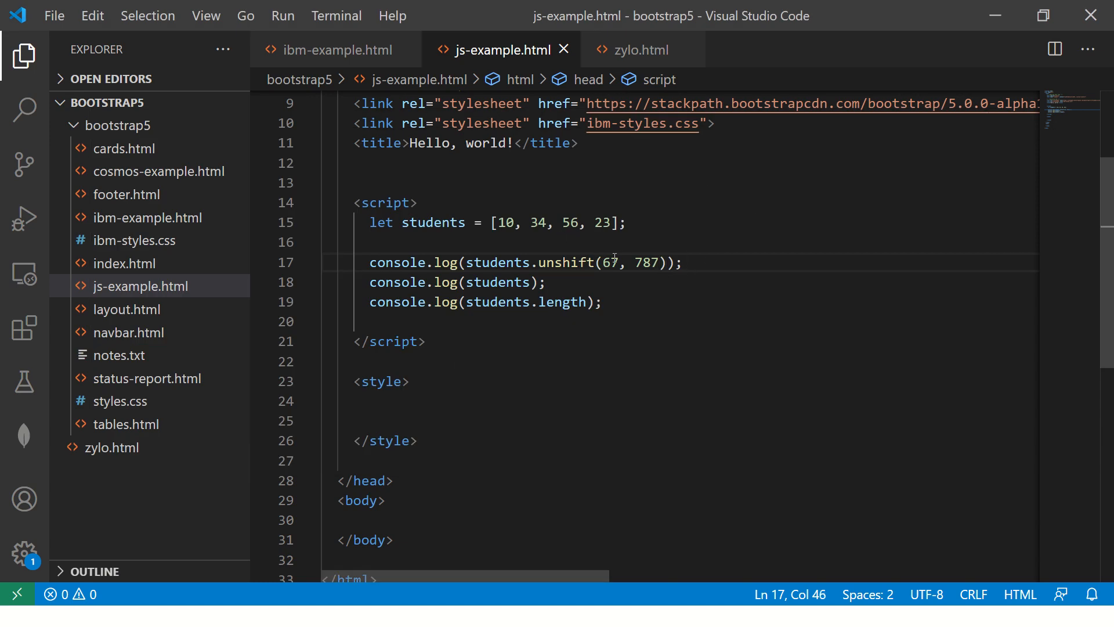
- Add console.log(students.push(7878)) after the unshift line, before logging the array and its length
left_click(578, 262)
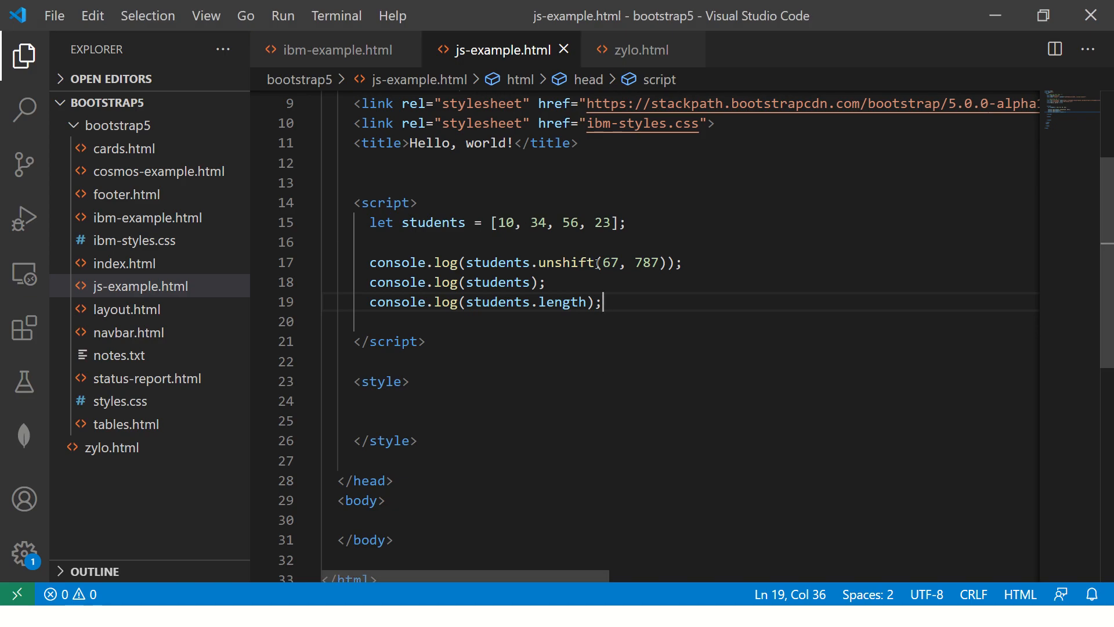
key("alt+tab")
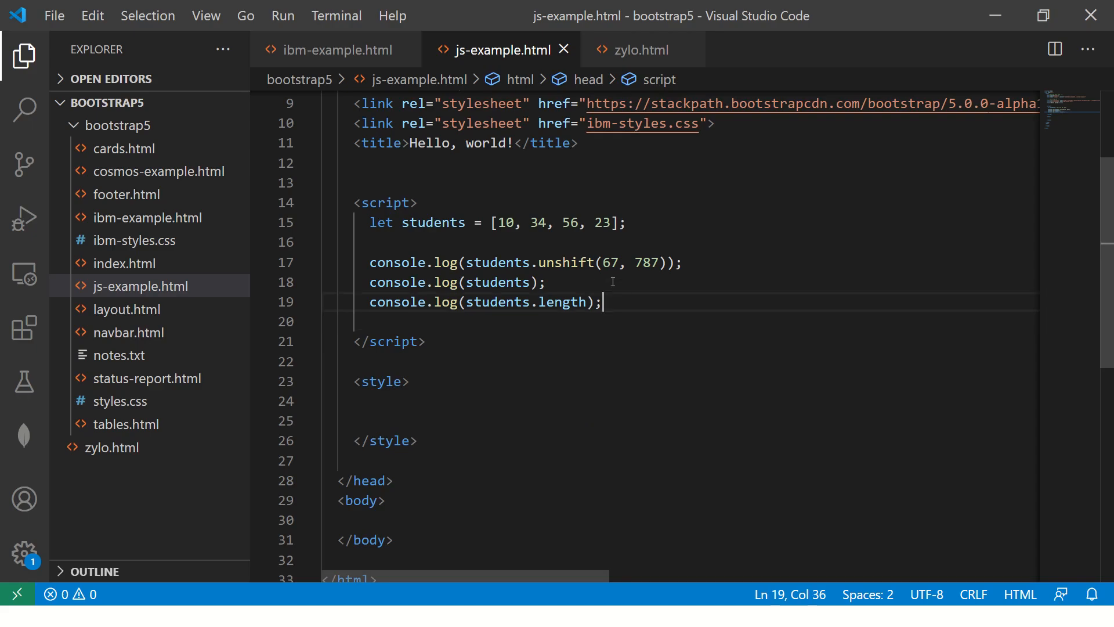
left_click(680, 263)
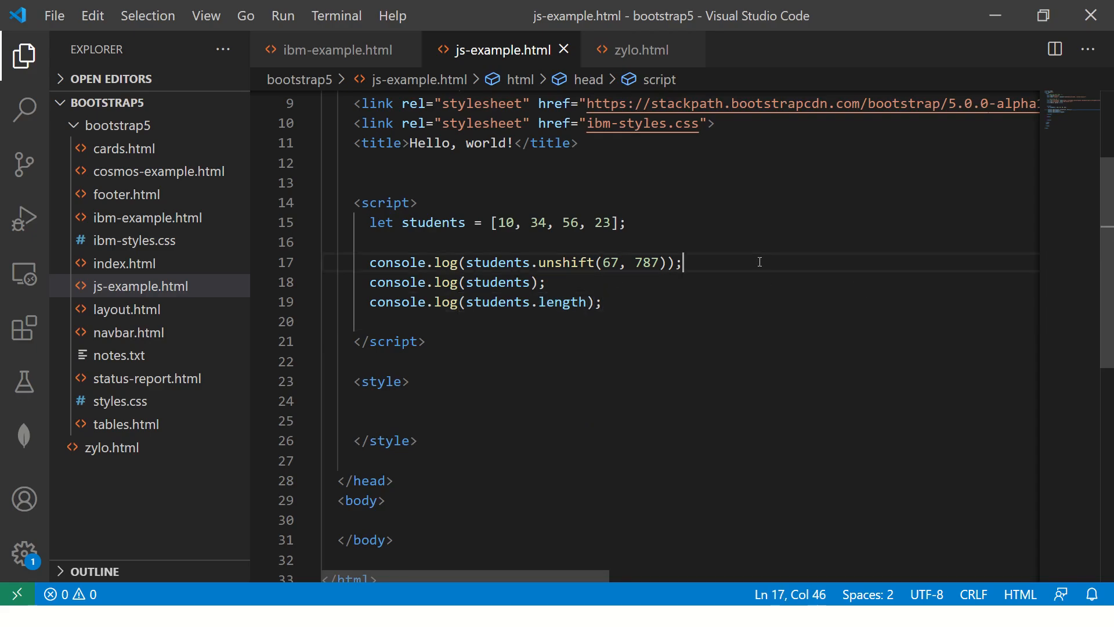
type("console.log")
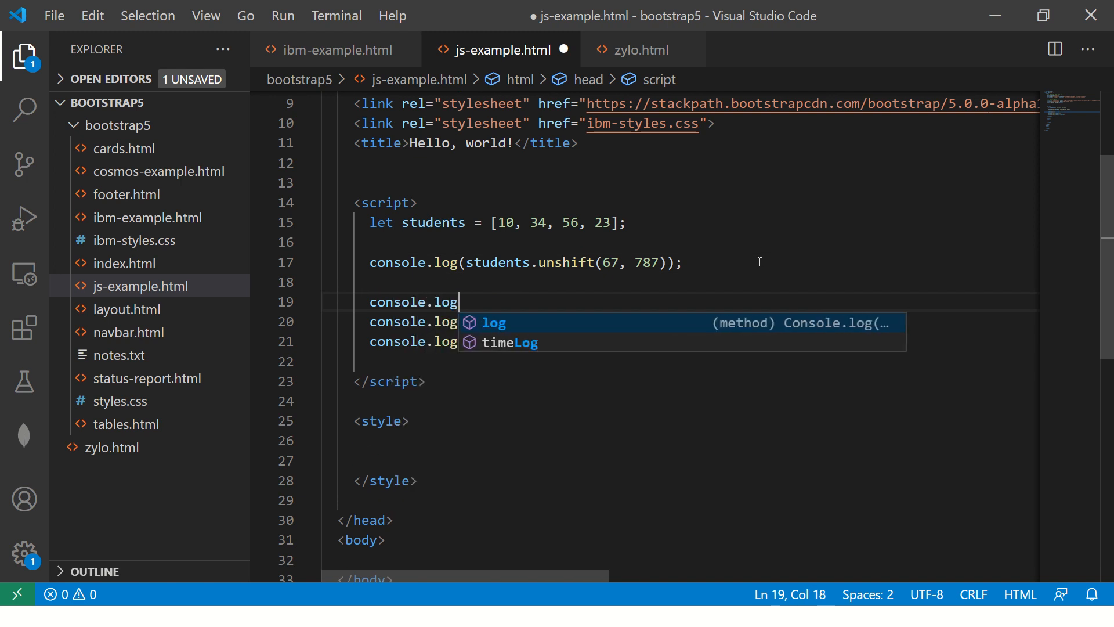
type("(students.push(")
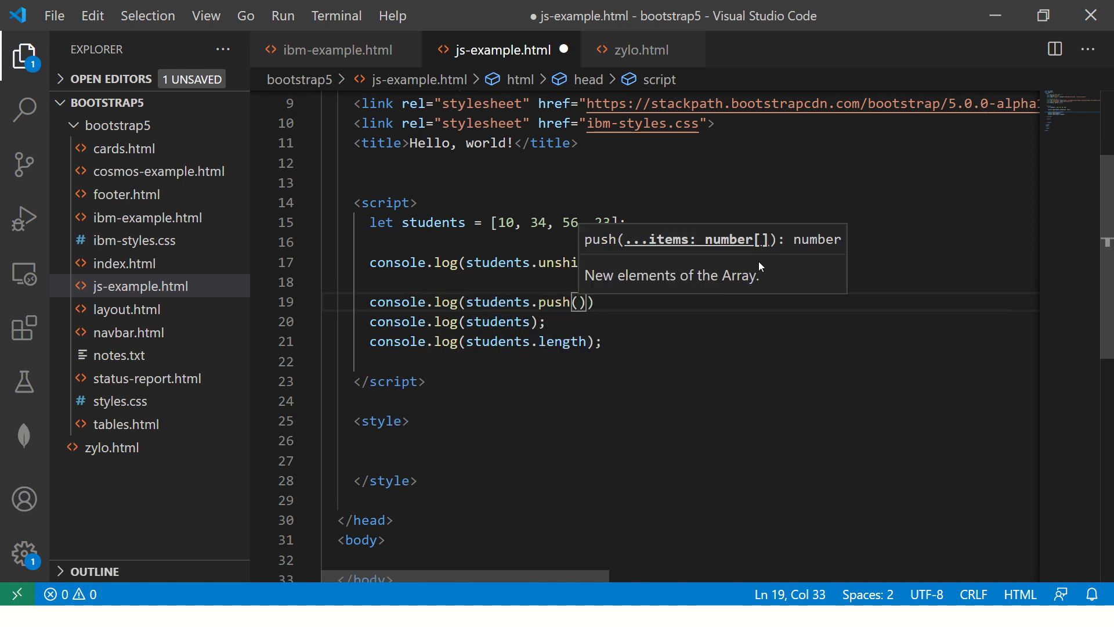
type("7878")
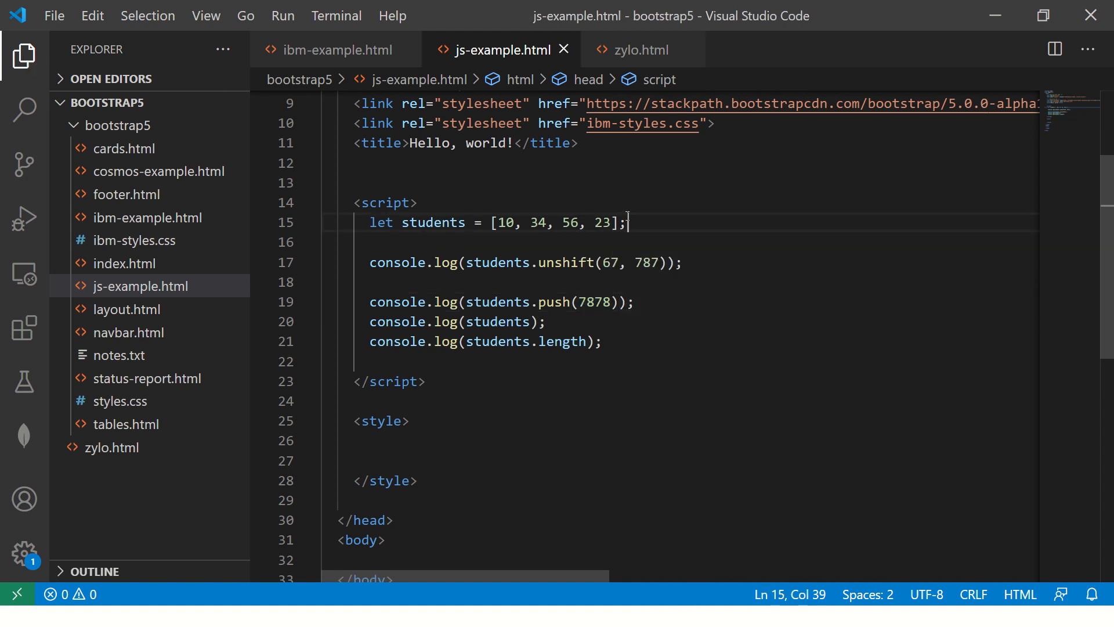
left_click(322, 281)
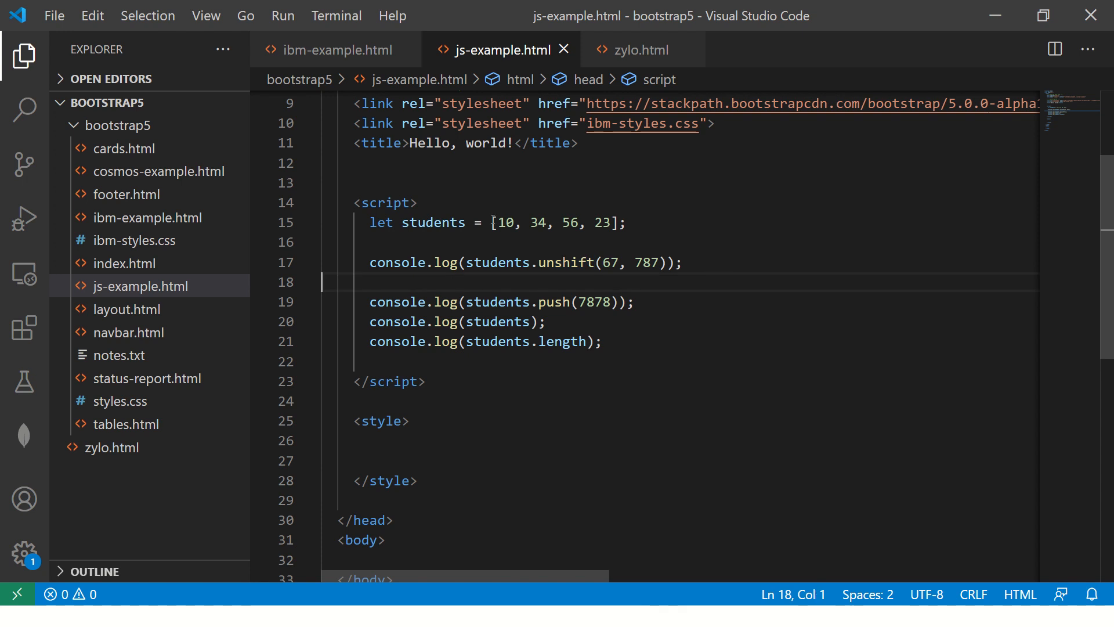
left_click(632, 301)
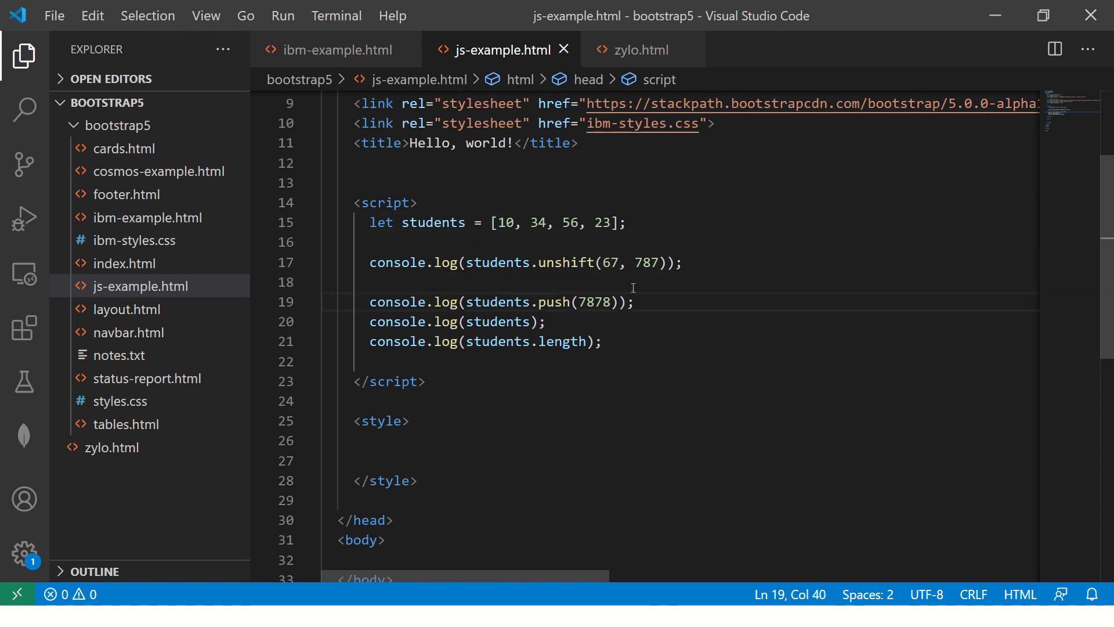
key("alt+tab")
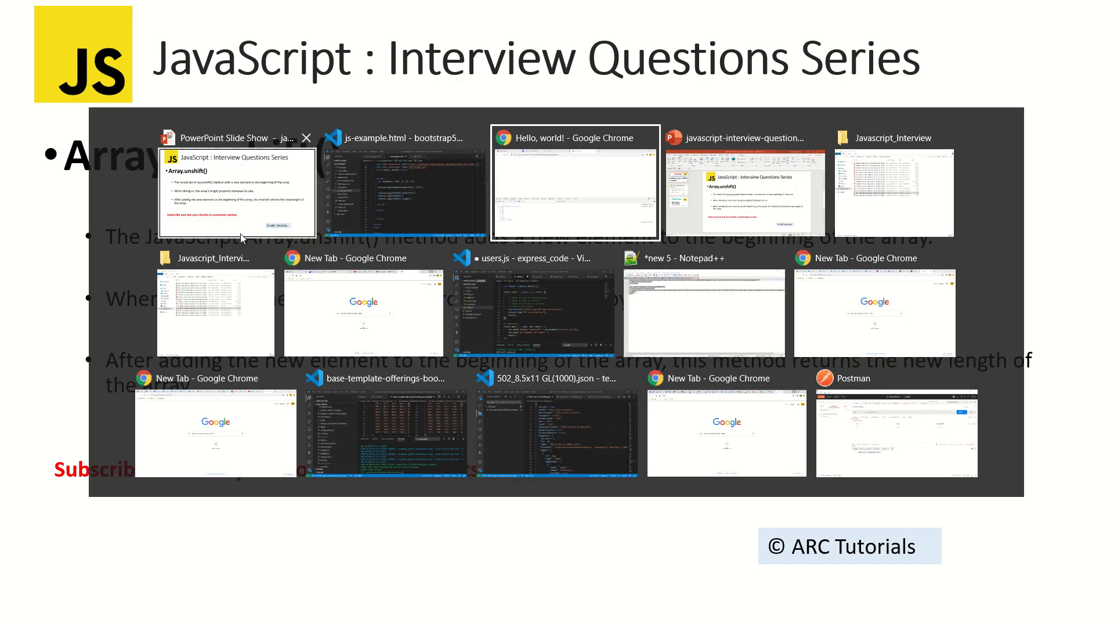
- View the console showing push(7878) returning 7, then return to the code editor
left_click(575, 184)
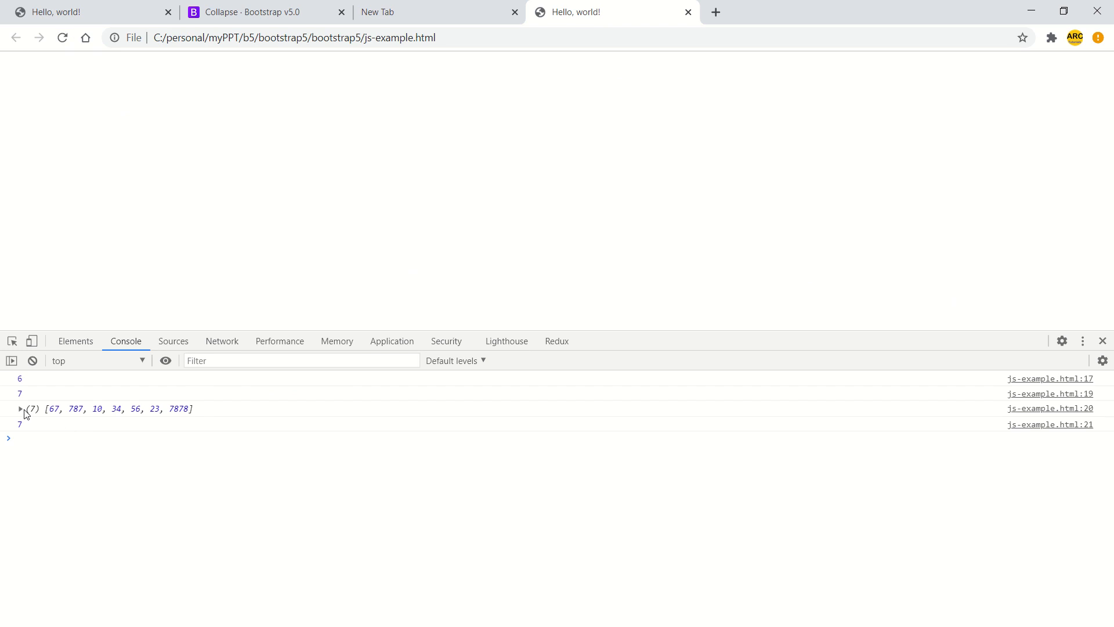
key("alt+tab")
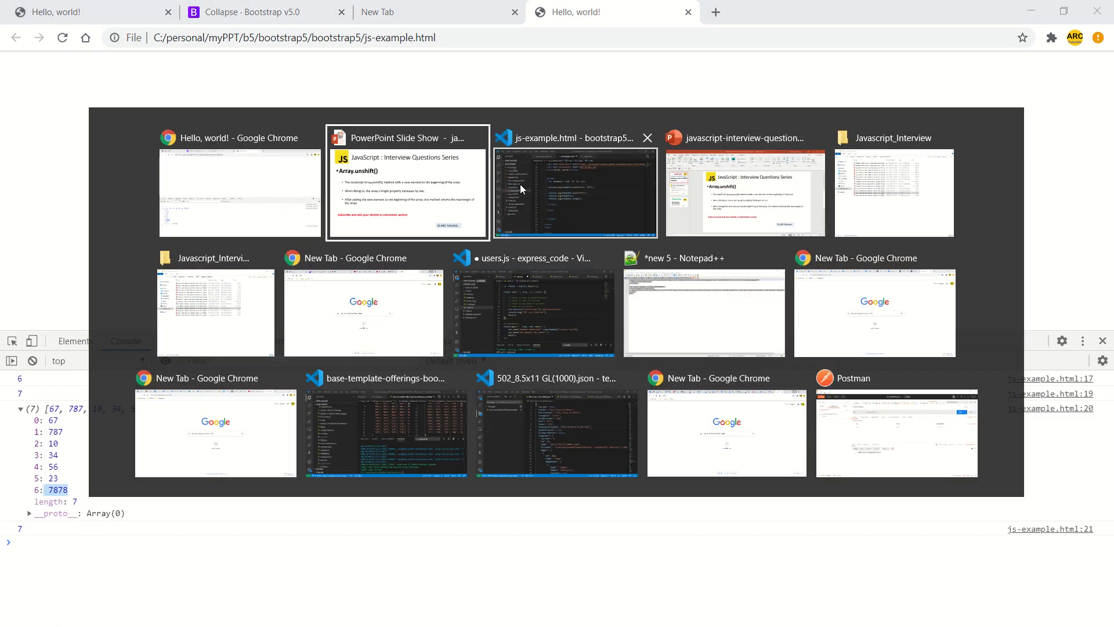
left_click(575, 192)
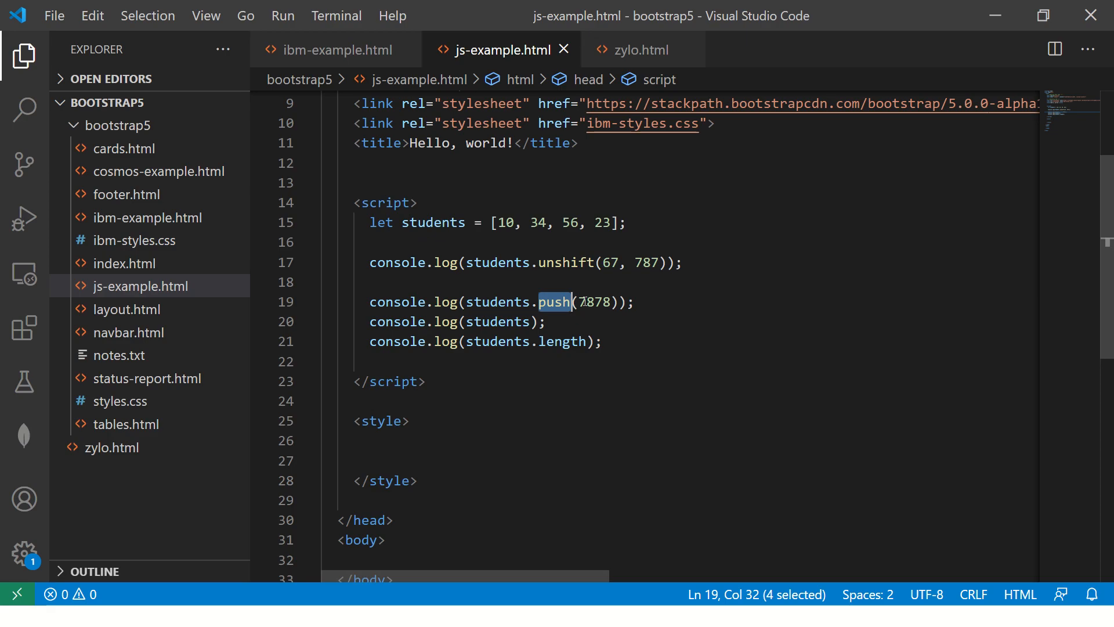
double_click(560, 262)
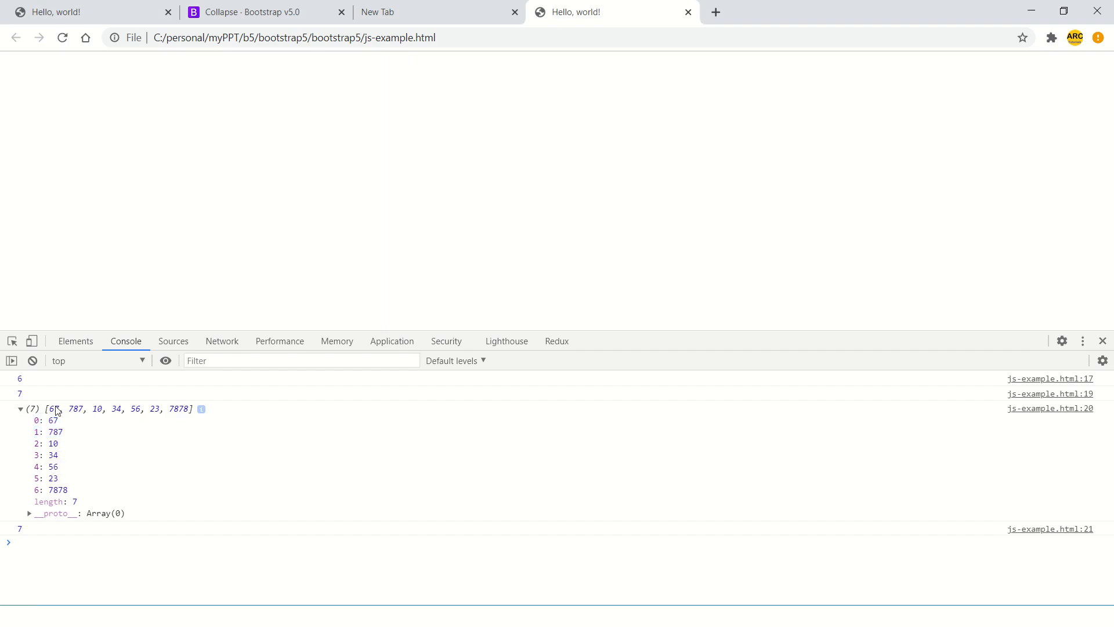
double_click(178, 409)
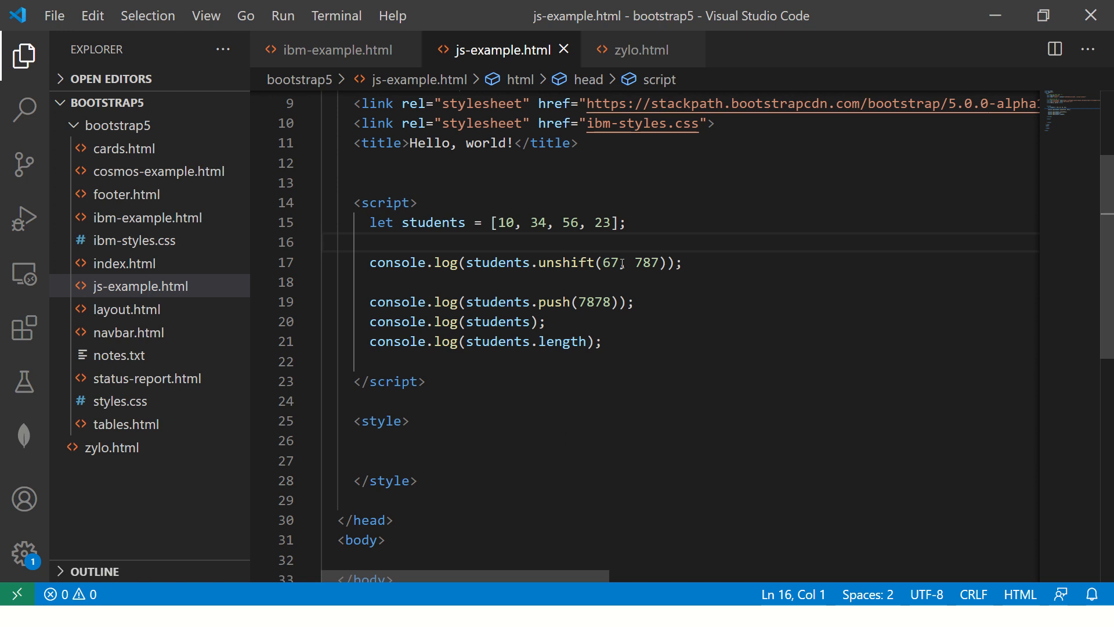
mouse_move(685, 325)
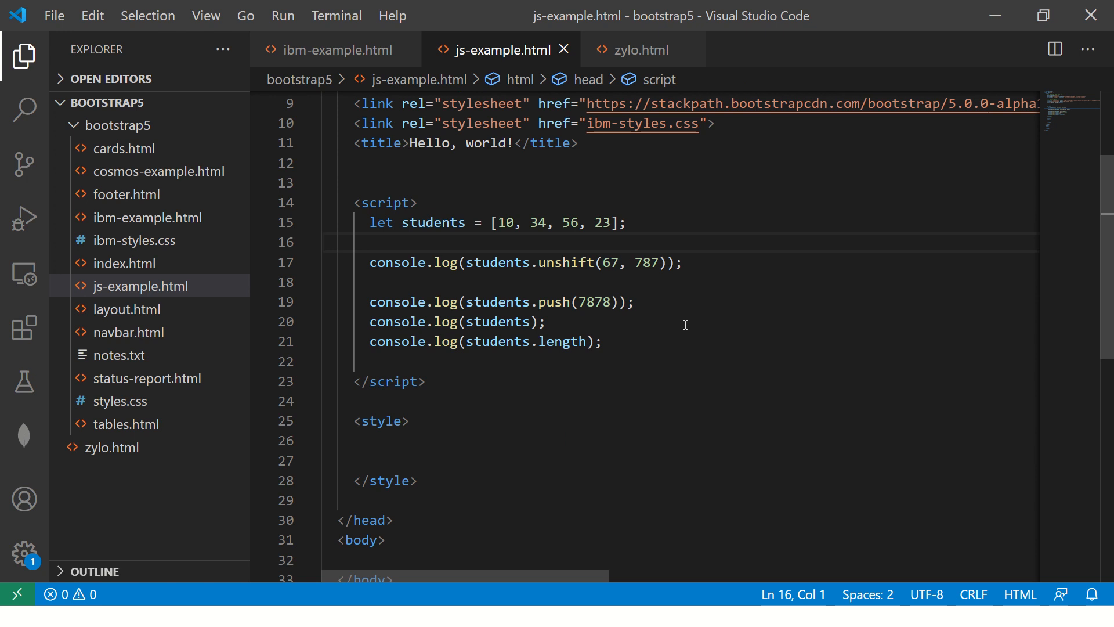
- Add console.log(students.pop()) and console.log(students.shift()) below the length log
type("console.log(students.")
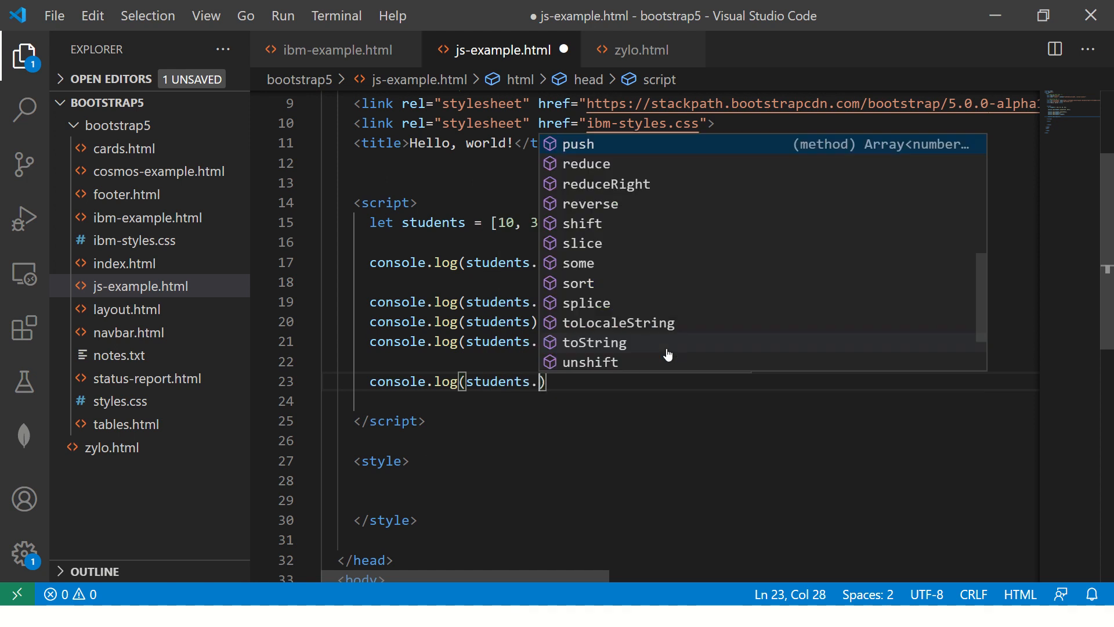
type("pop()")
left_click(696, 401)
type("c")
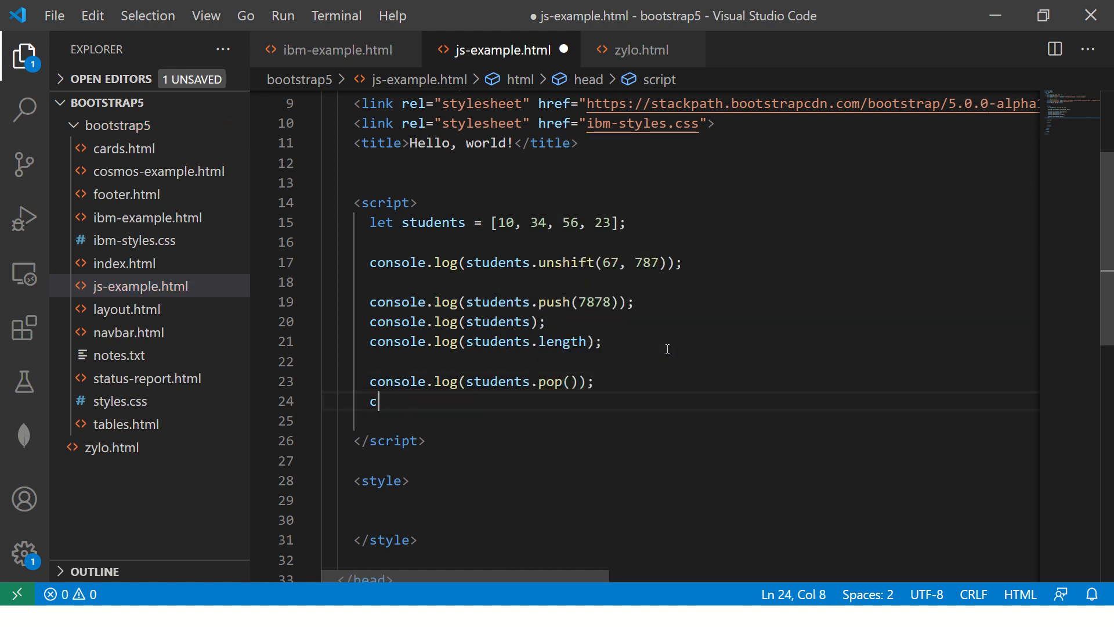
type("onsole.log(sh")
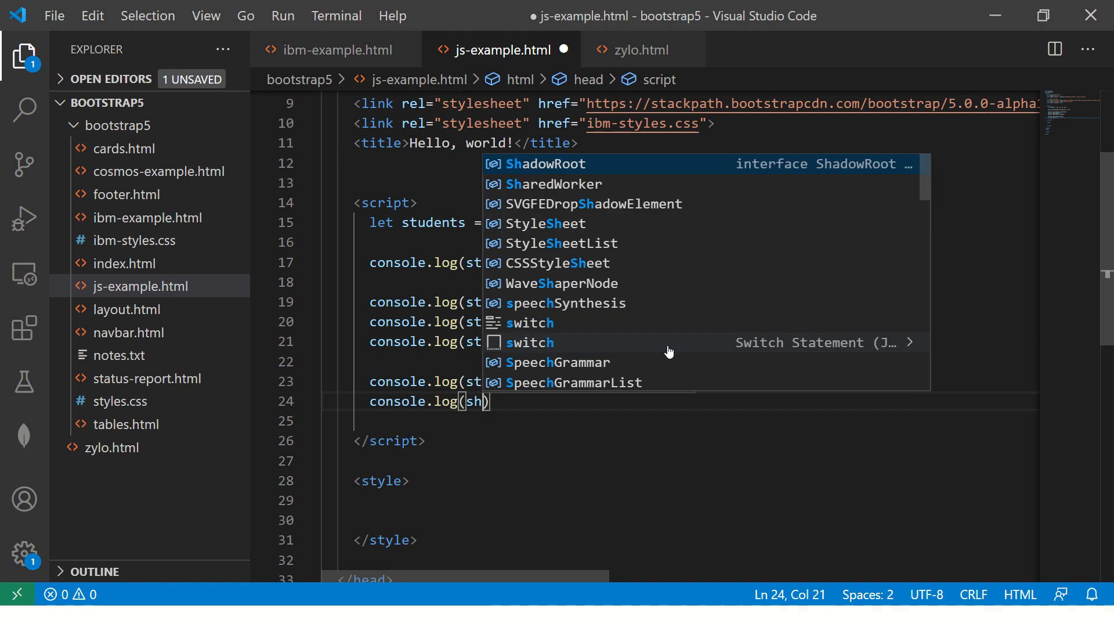
type("tudents.sho")
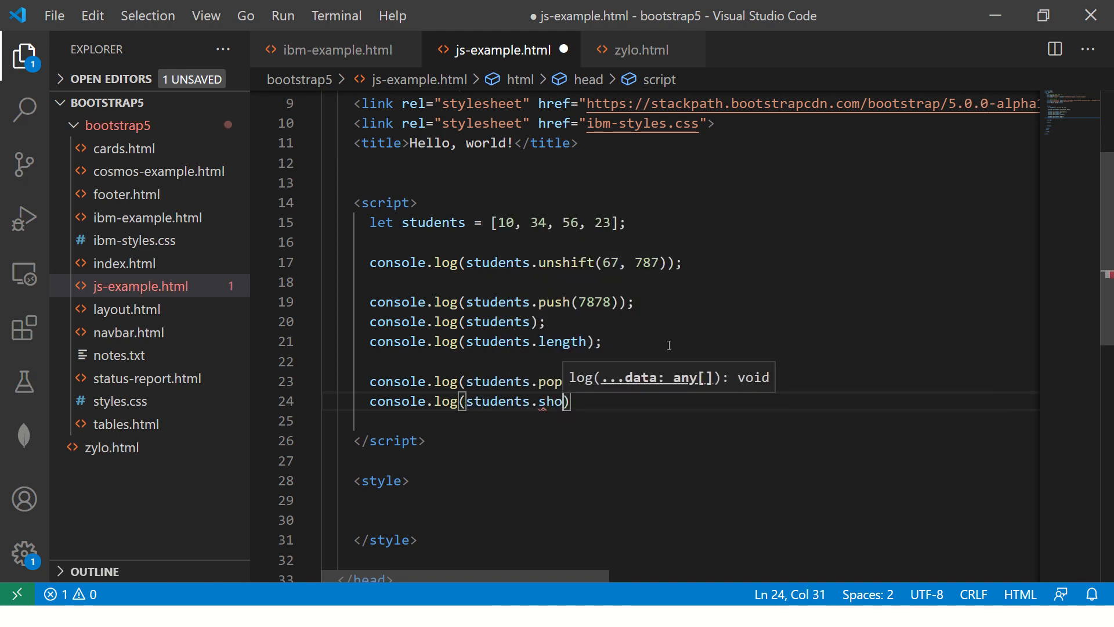
type("ift(")
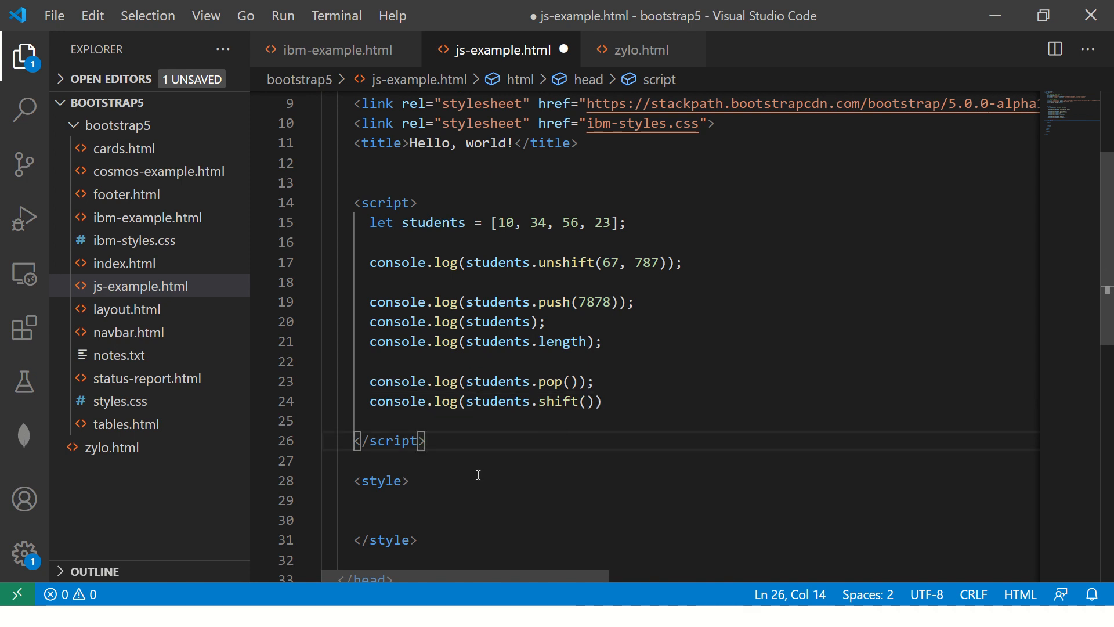
mouse_move(651, 390)
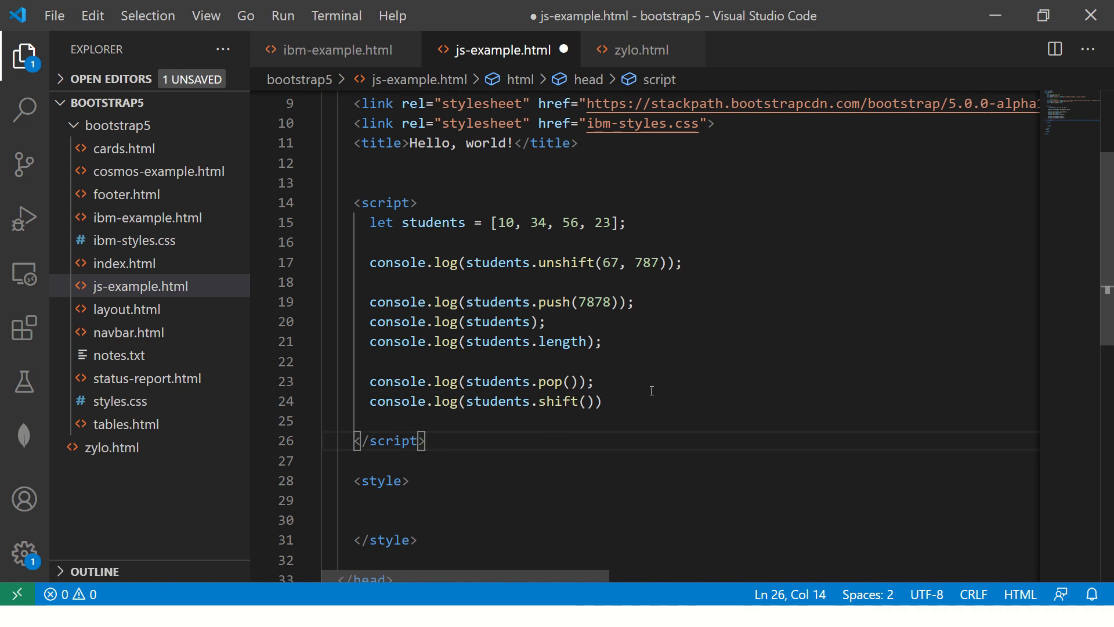
- Highlight the last value 23 and first value 10 in the array that pop and shift remove
left_click(611, 301)
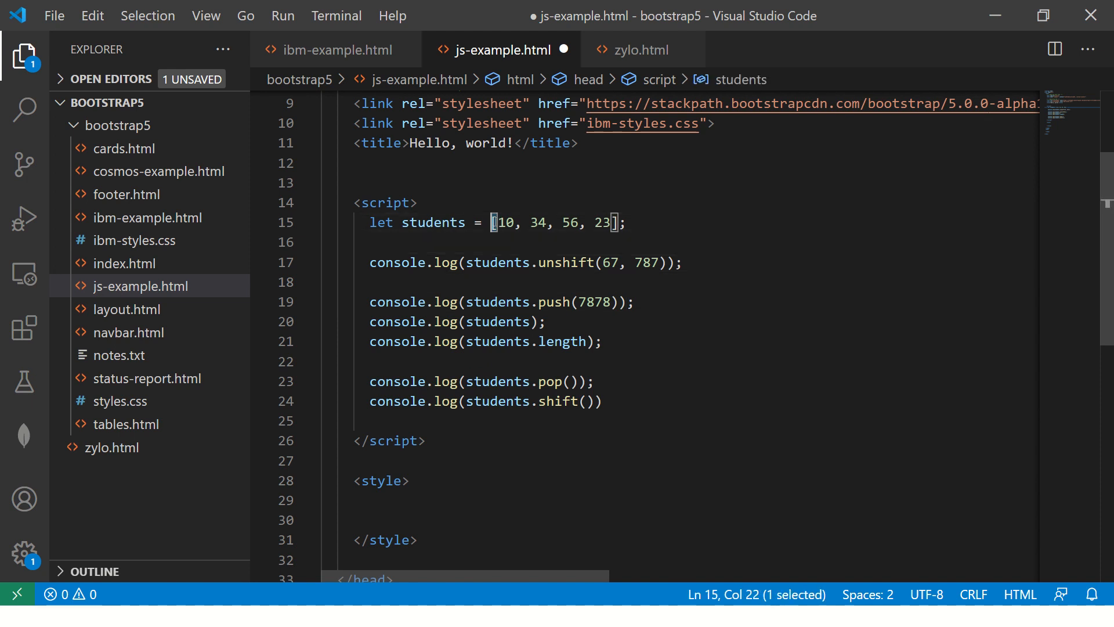
left_click(598, 382)
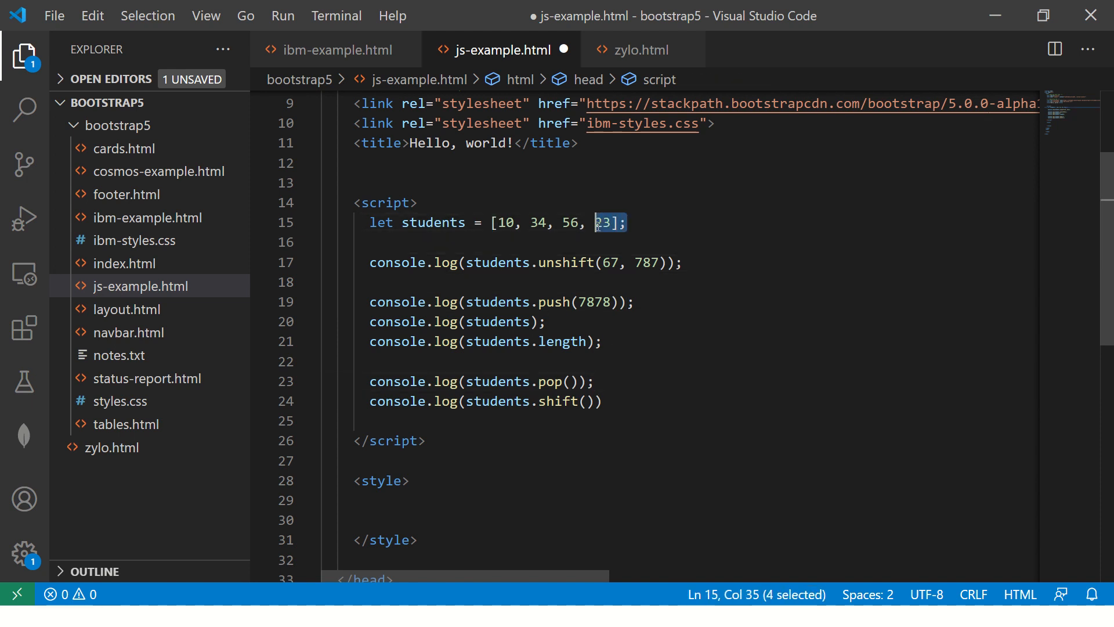
left_click(630, 222)
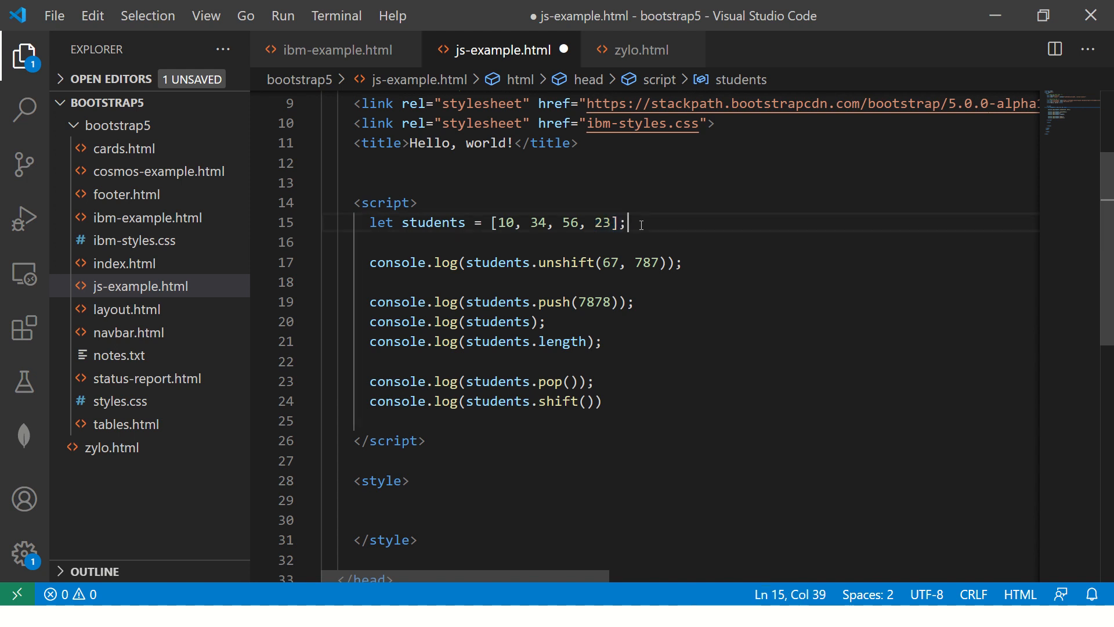
left_click(597, 401)
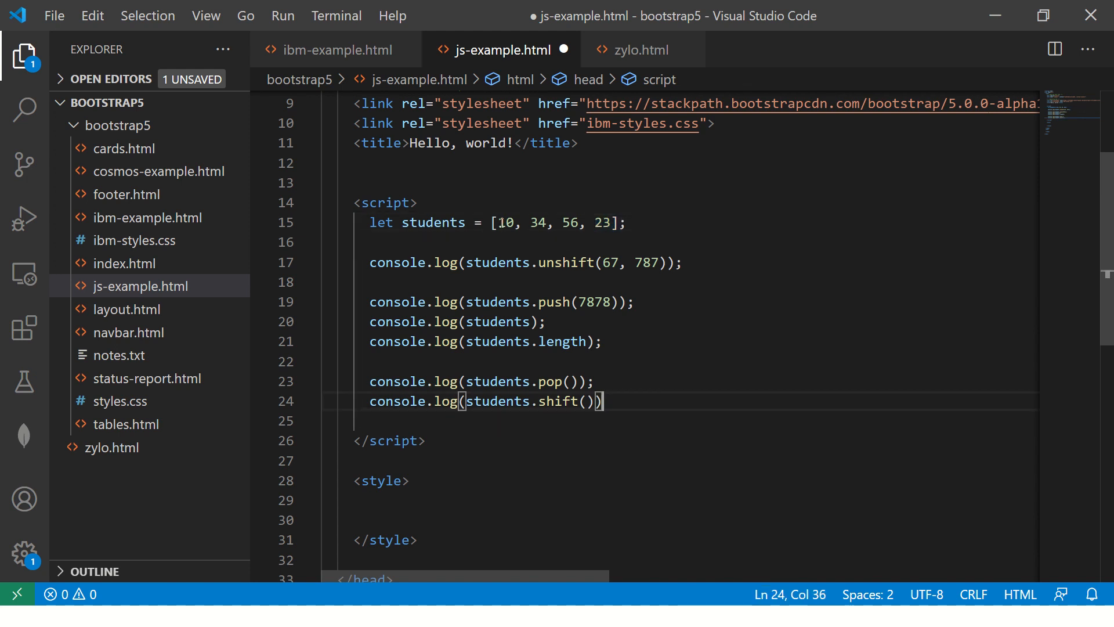
double_click(503, 222)
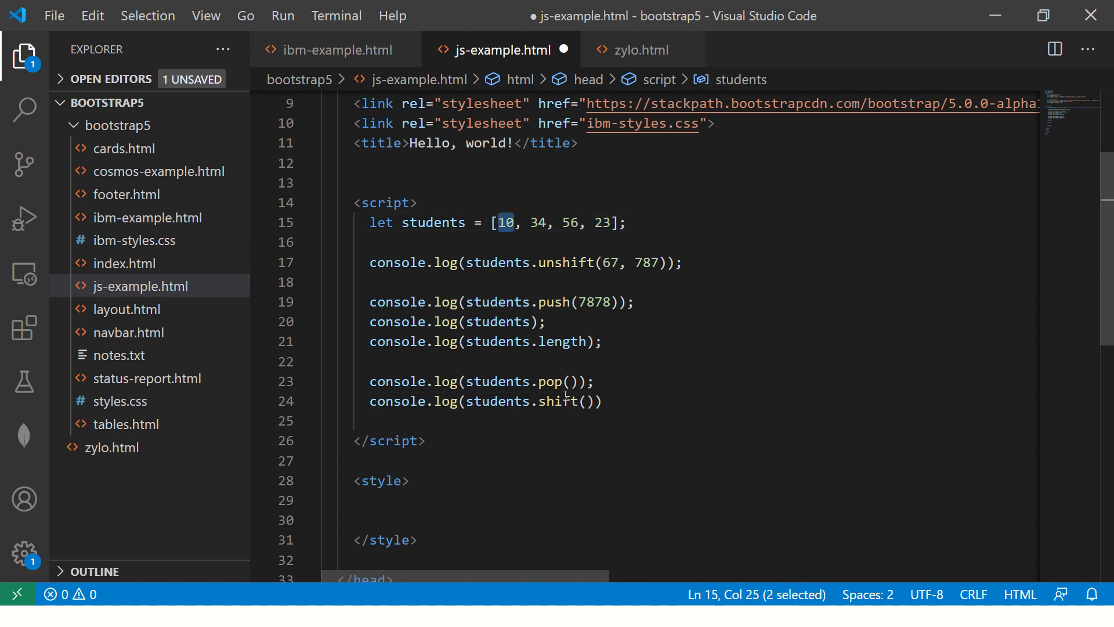
left_click(564, 420)
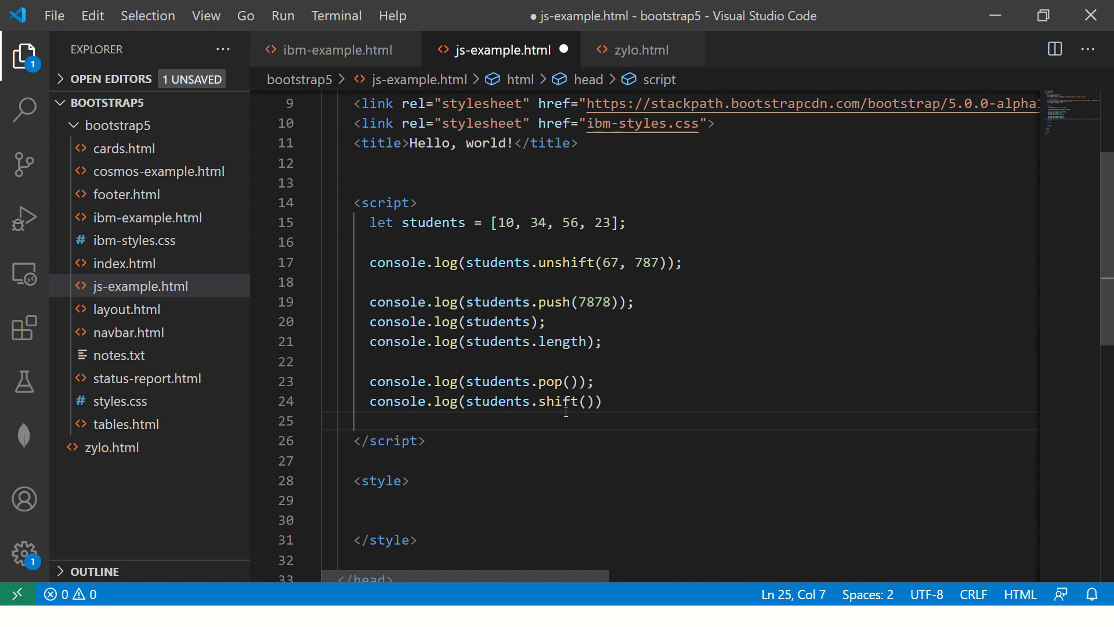